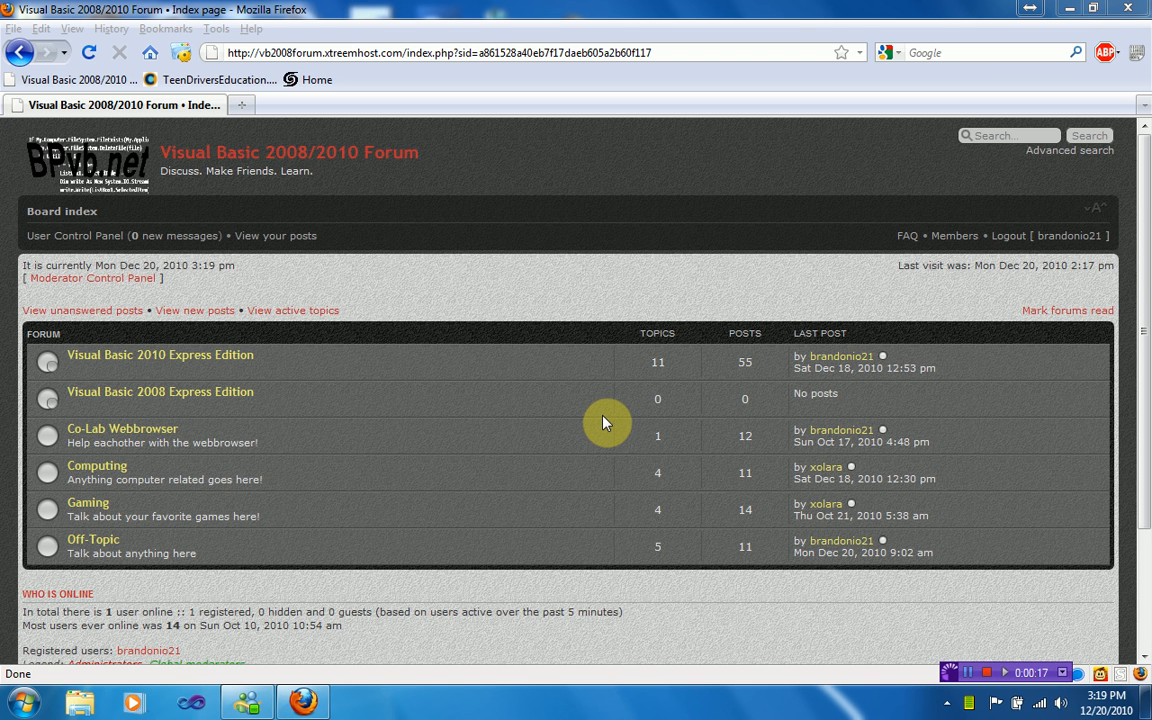
pyautogui.moveTo(484, 340)
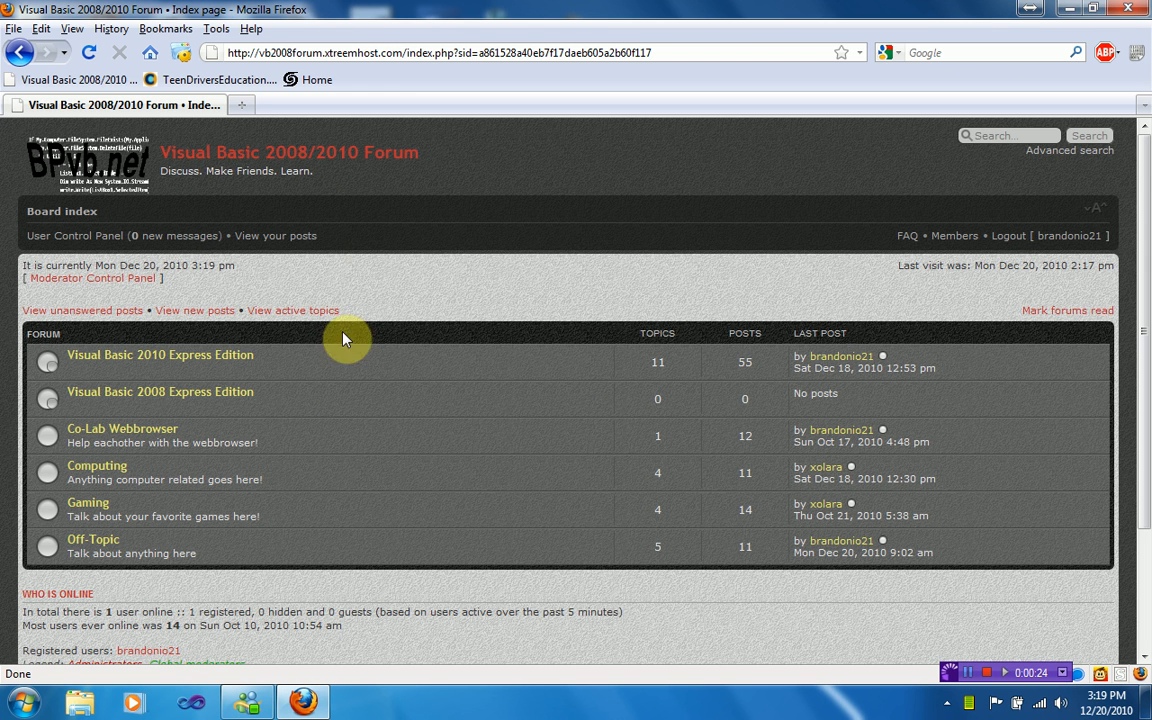
pyautogui.moveTo(372, 556)
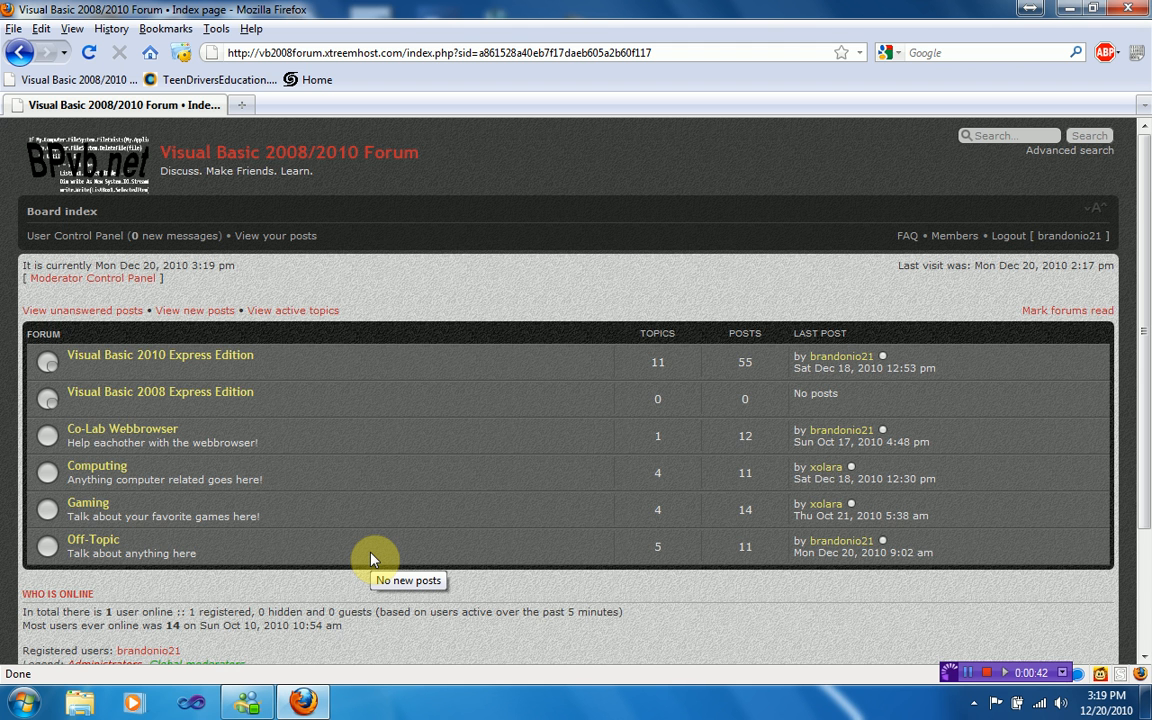
pyautogui.scroll(-3)
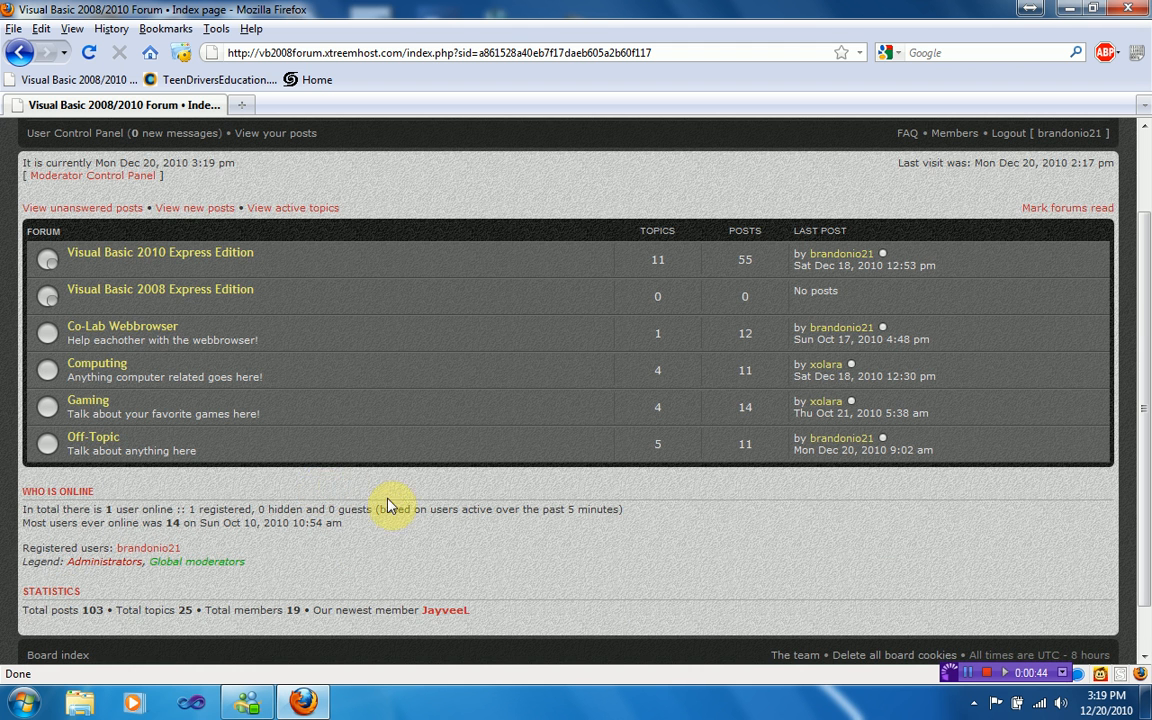
pyautogui.moveTo(912, 504)
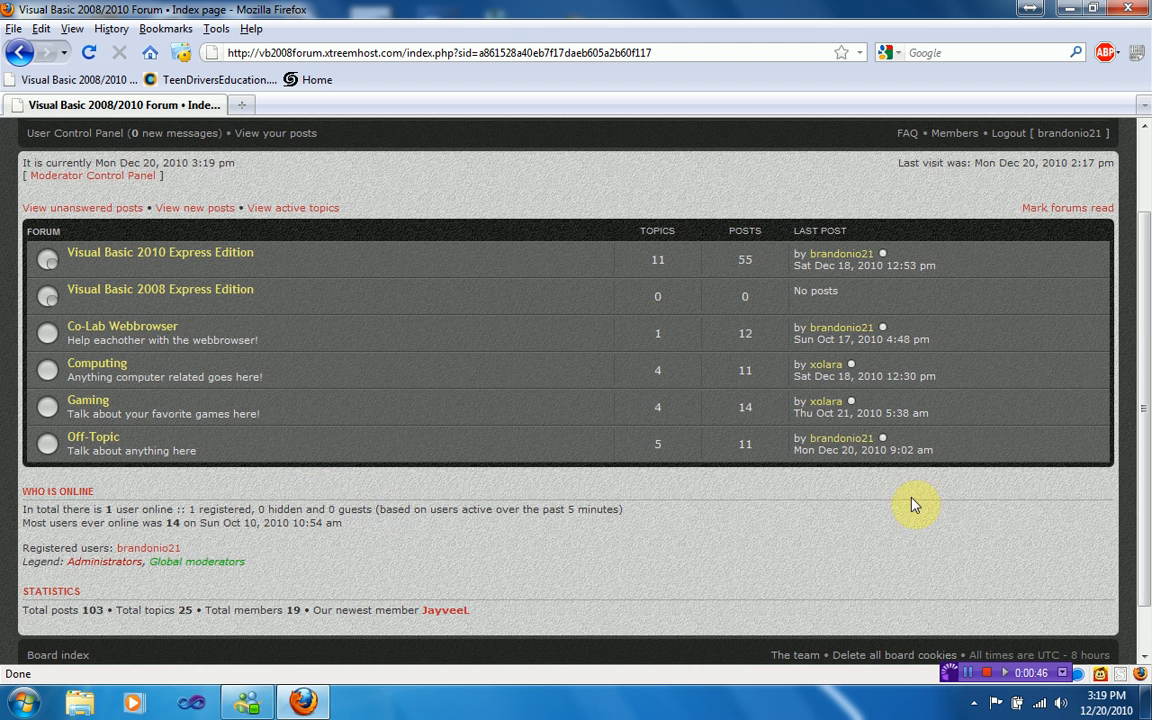
pyautogui.moveTo(846, 586)
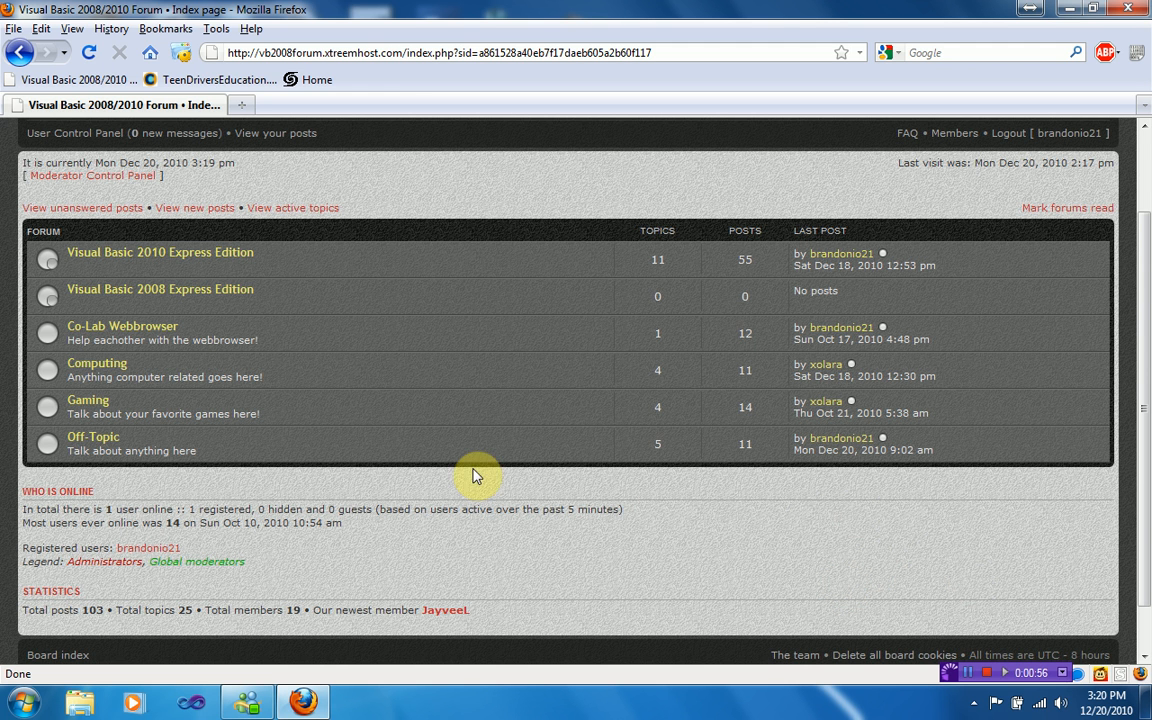
pyautogui.moveTo(478, 450)
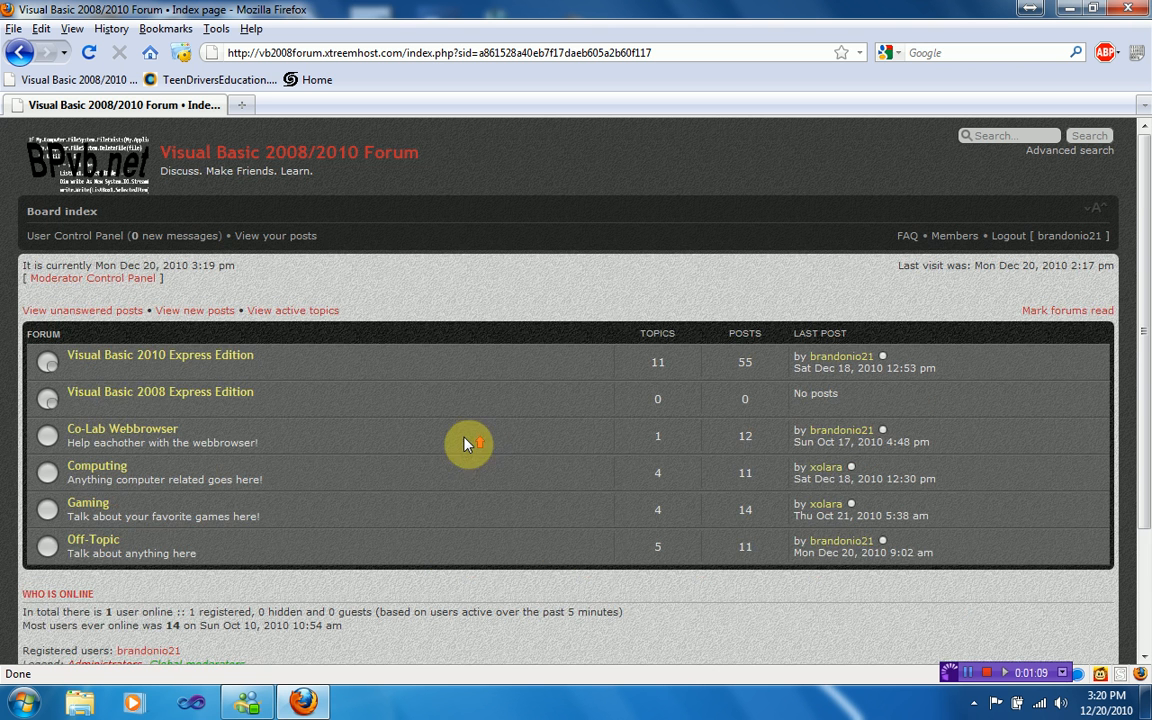
pyautogui.moveTo(396, 396)
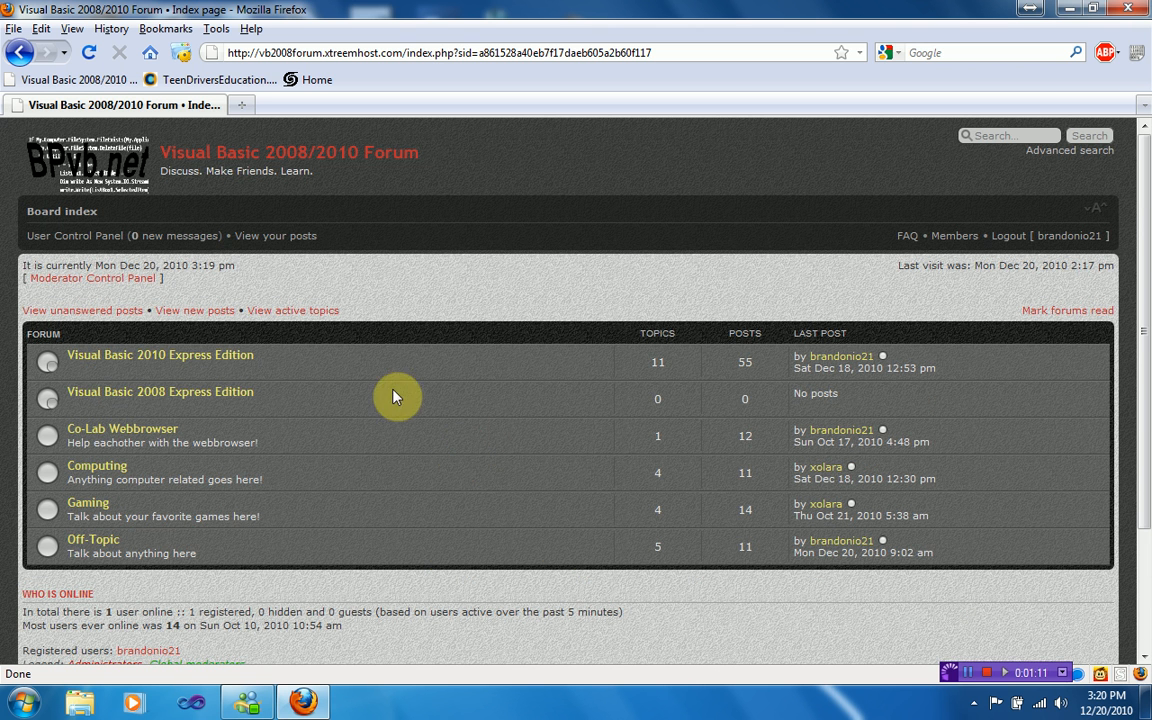
pyautogui.moveTo(390, 444)
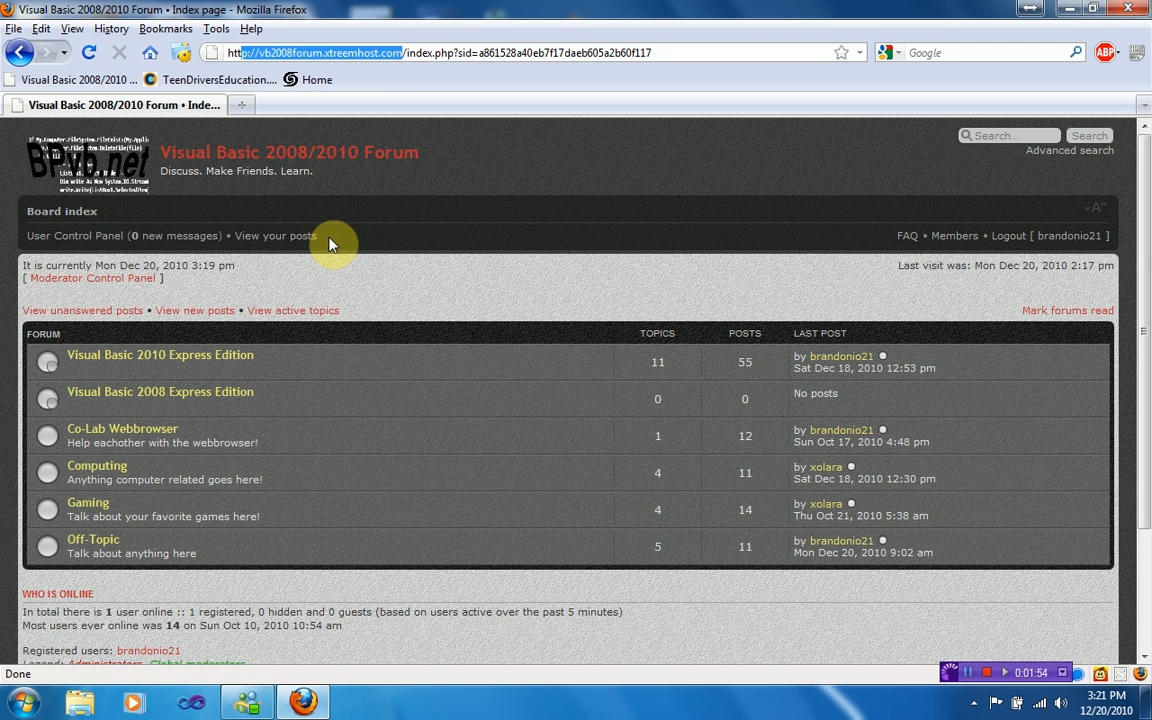
pyautogui.moveTo(616, 464)
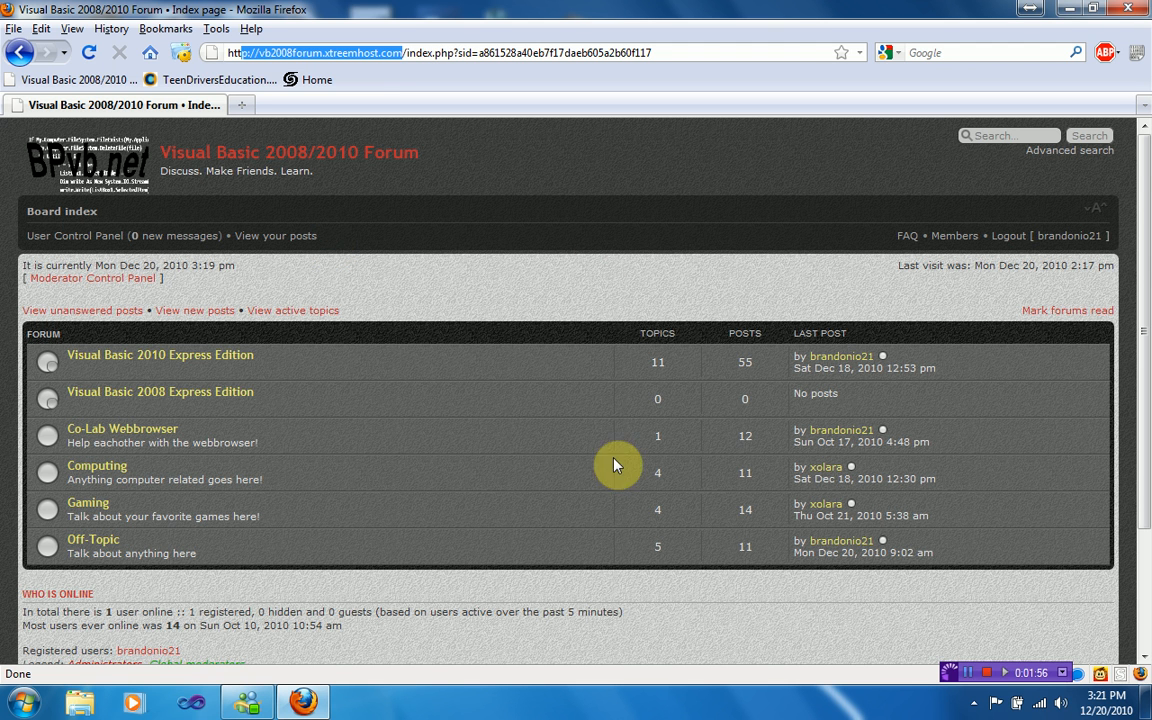